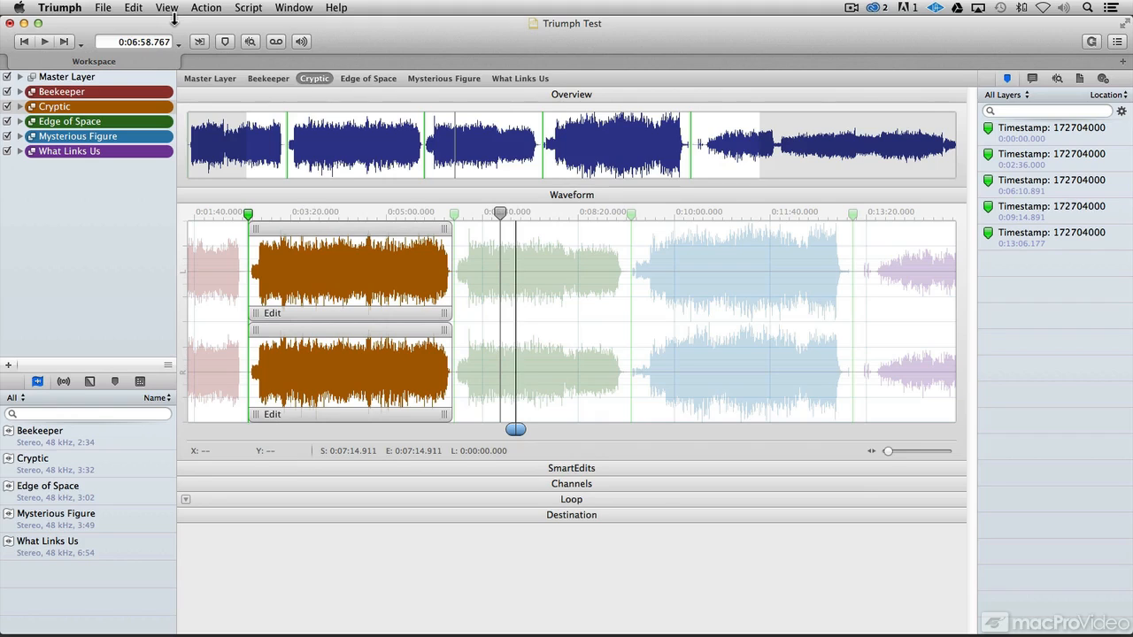
Duplicate the current workspace and name the copy 'Workspace V2'.
click(166, 7)
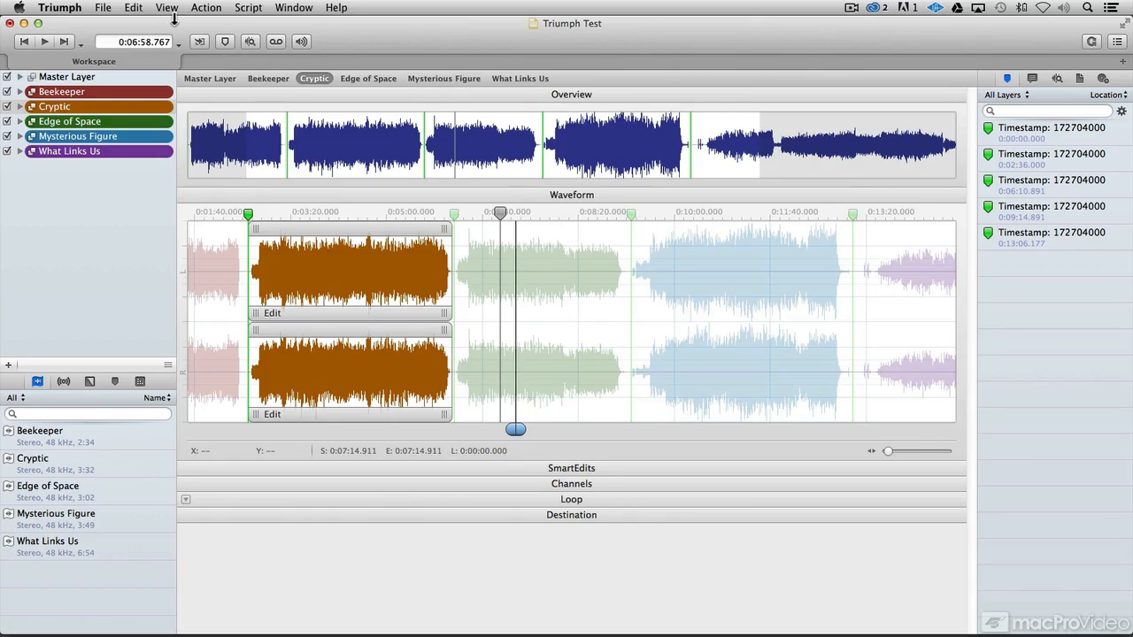
mouse_move(7, 44)
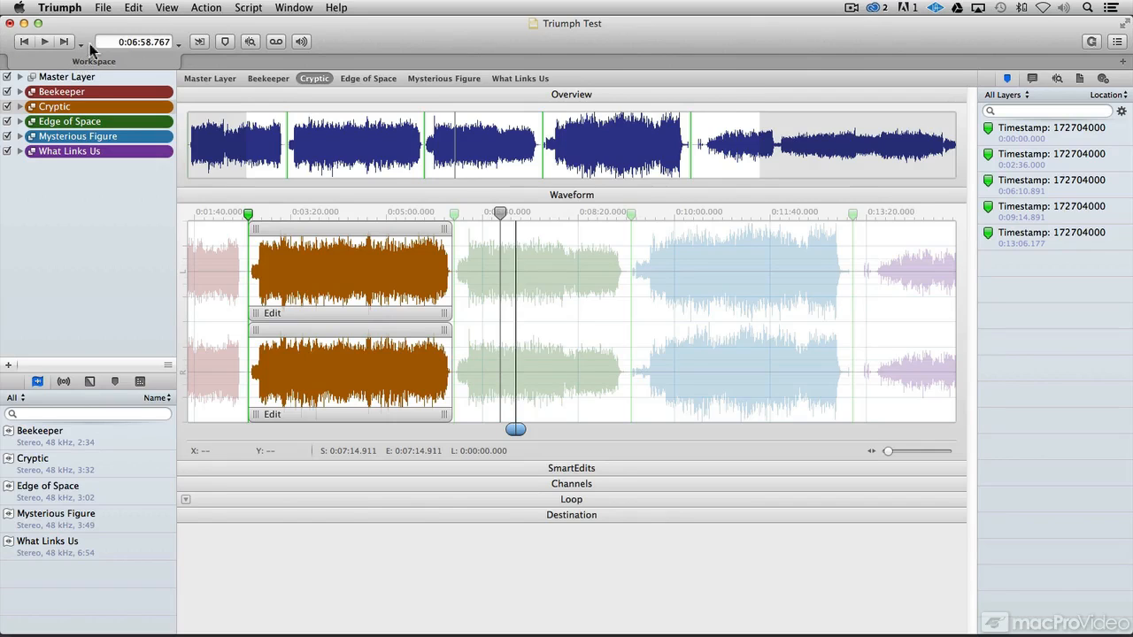
click(102, 7)
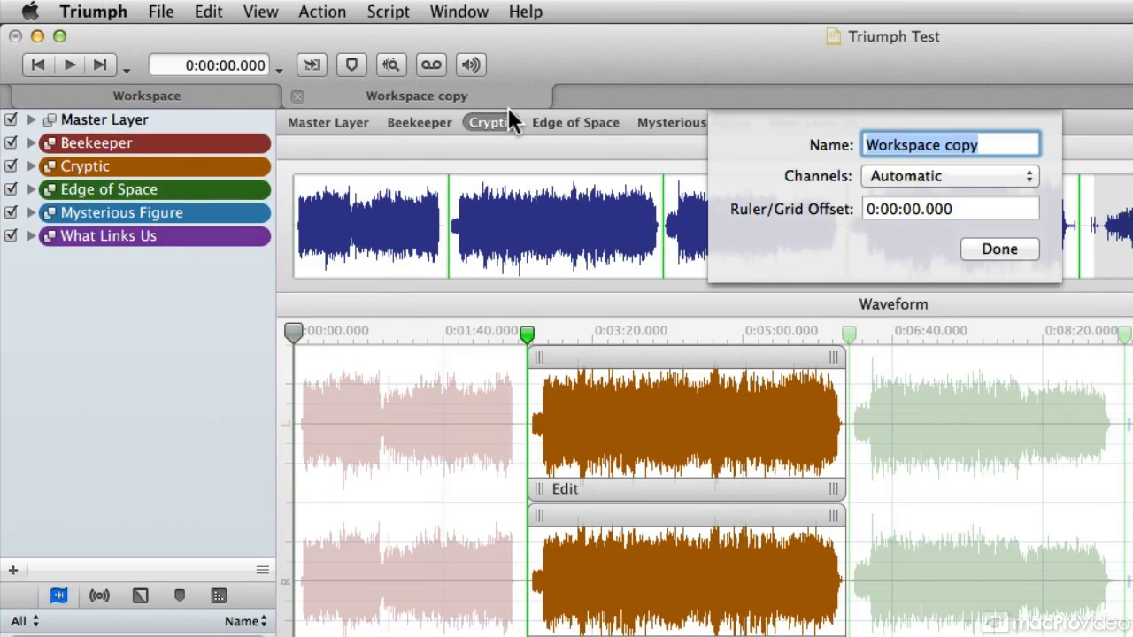
text(Wor)
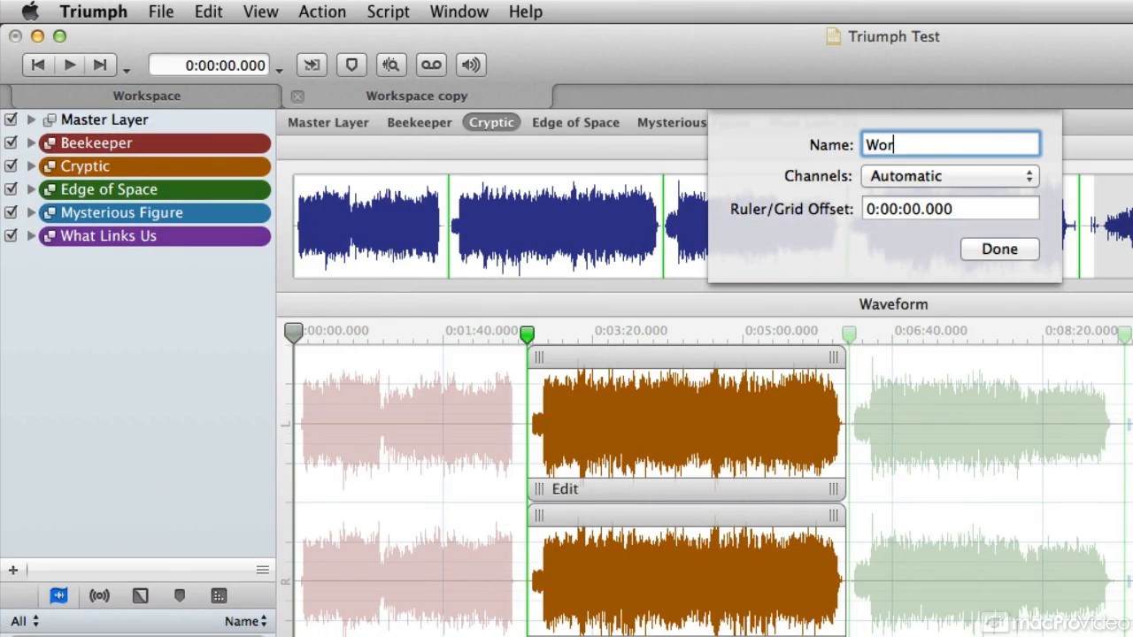
text(Workspace V2)
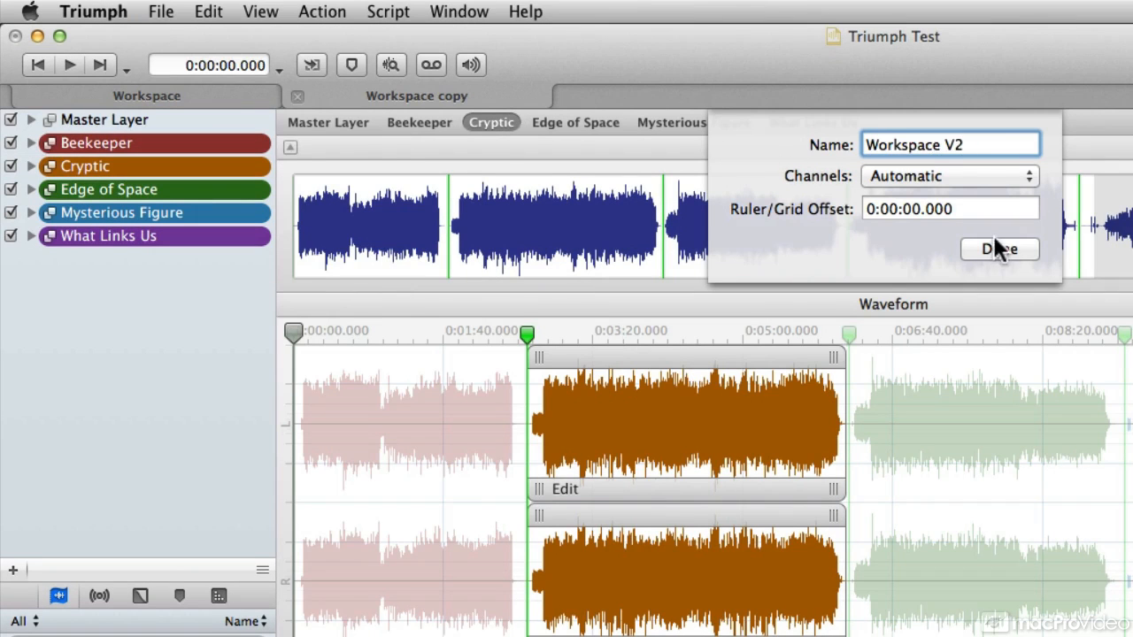
click(999, 249)
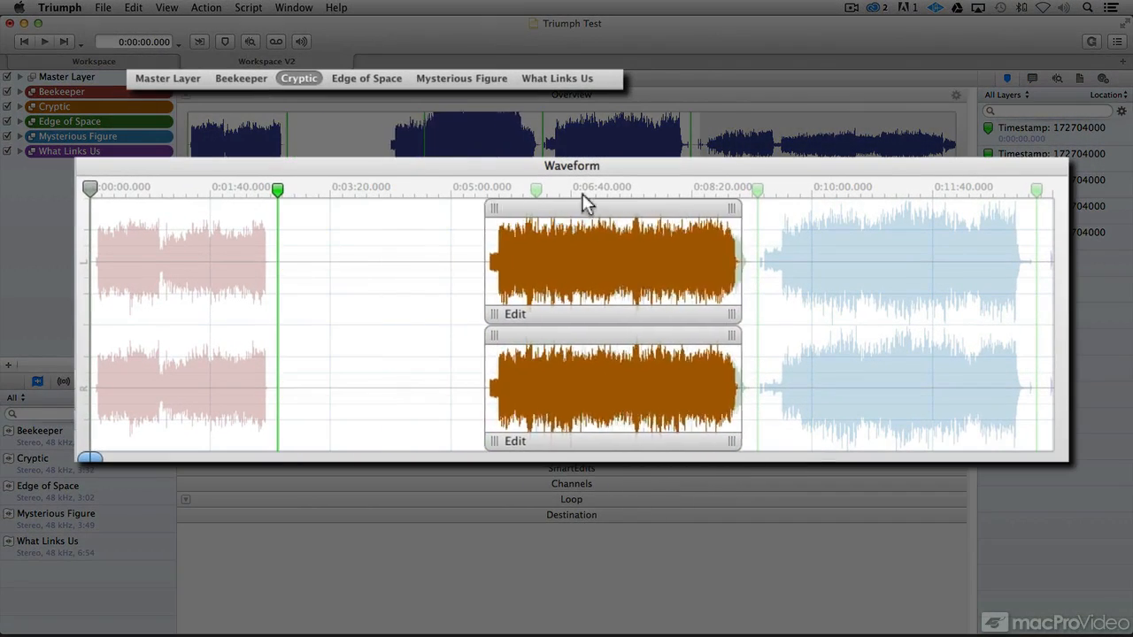
Place Edge of Space before Cryptic in Workspace V2, checking both regions.
click(365, 78)
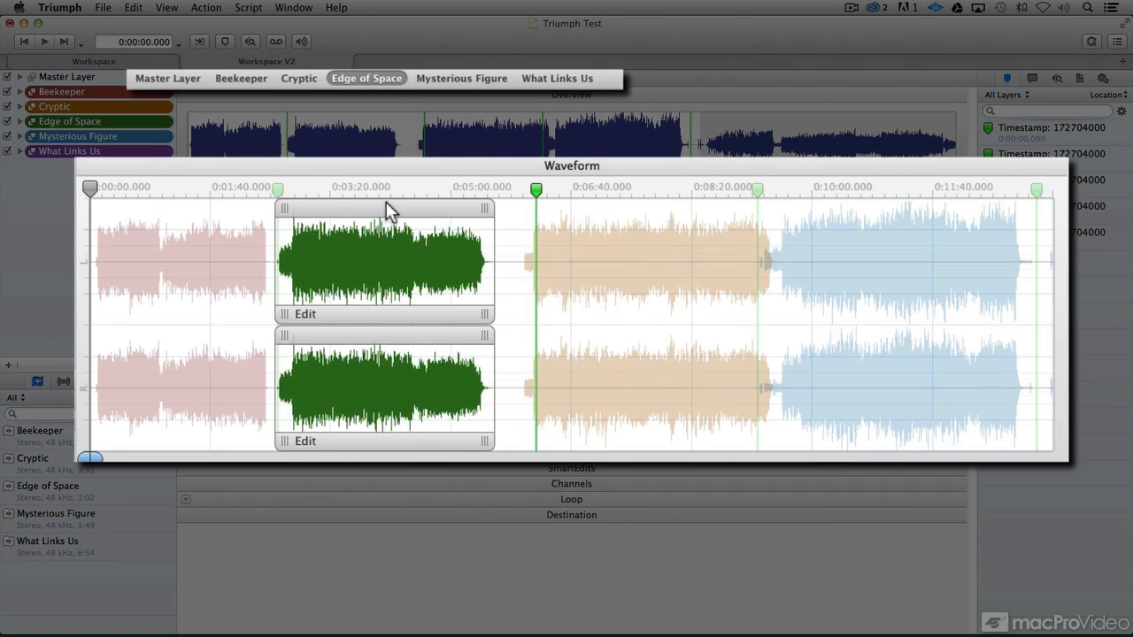
click(298, 78)
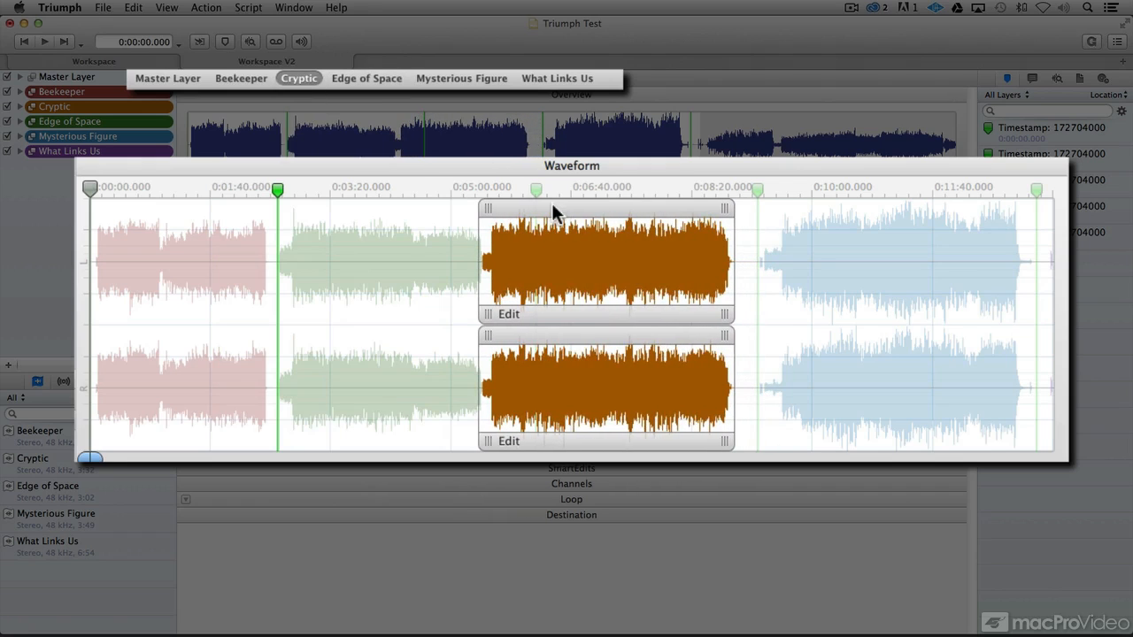
mouse_move(487, 318)
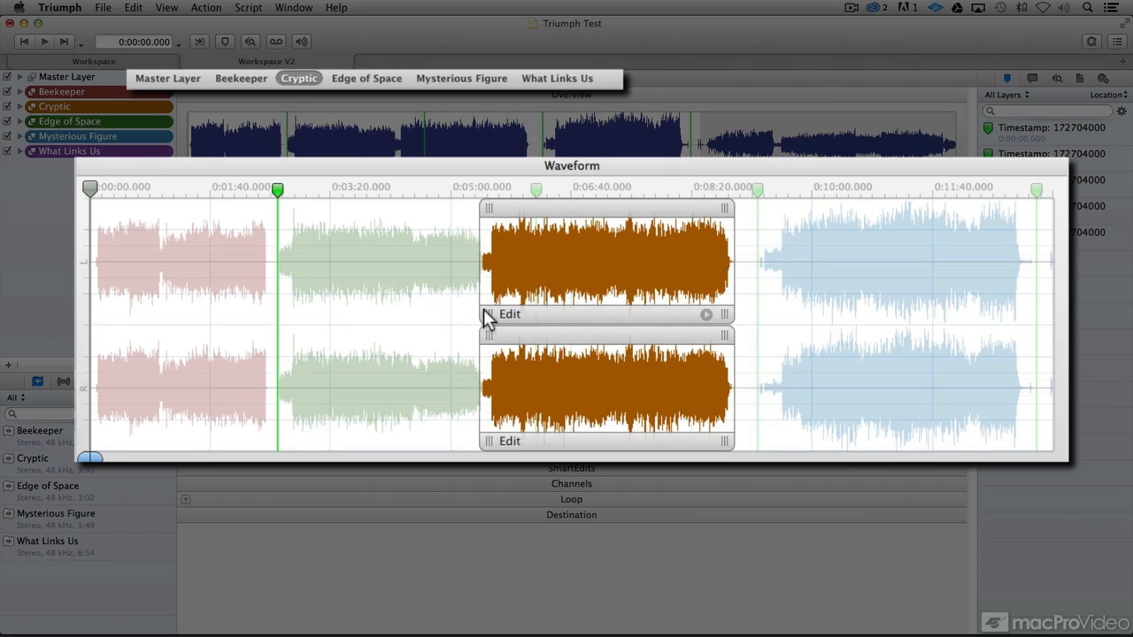
mouse_move(633, 193)
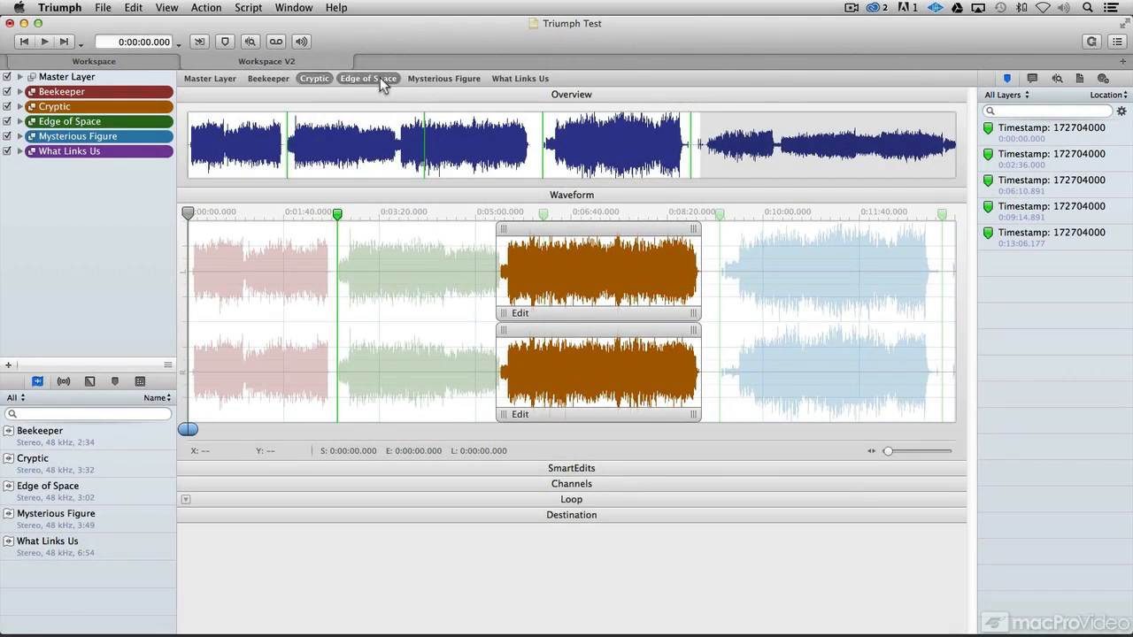
Check the Mysterious Figure and What Links Us regions, then return to the original Workspace.
click(443, 78)
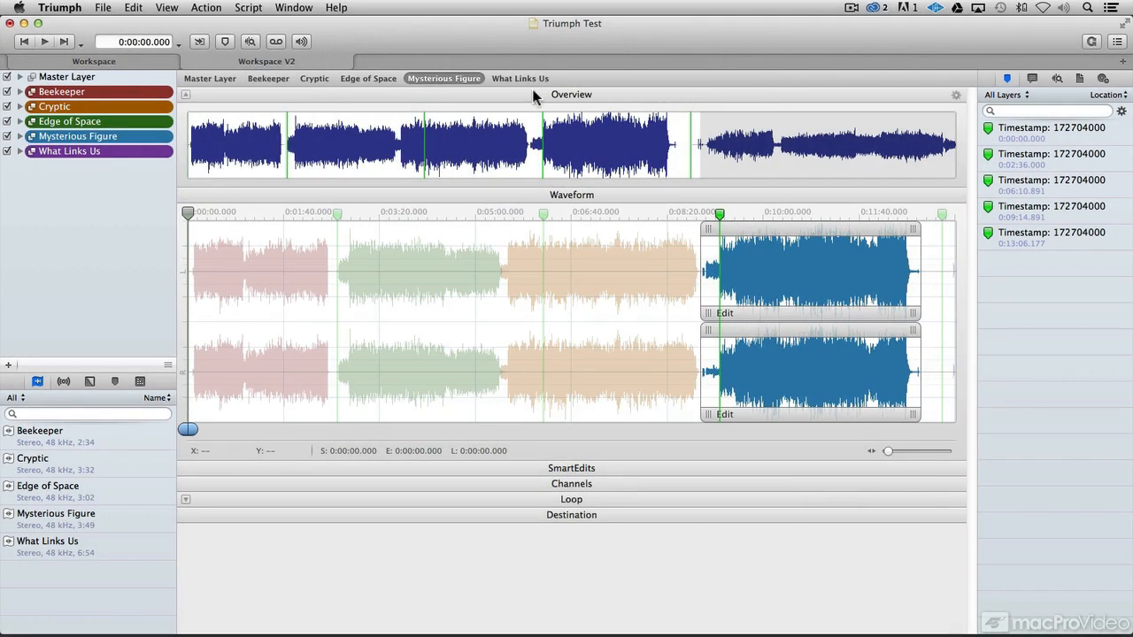
click(519, 78)
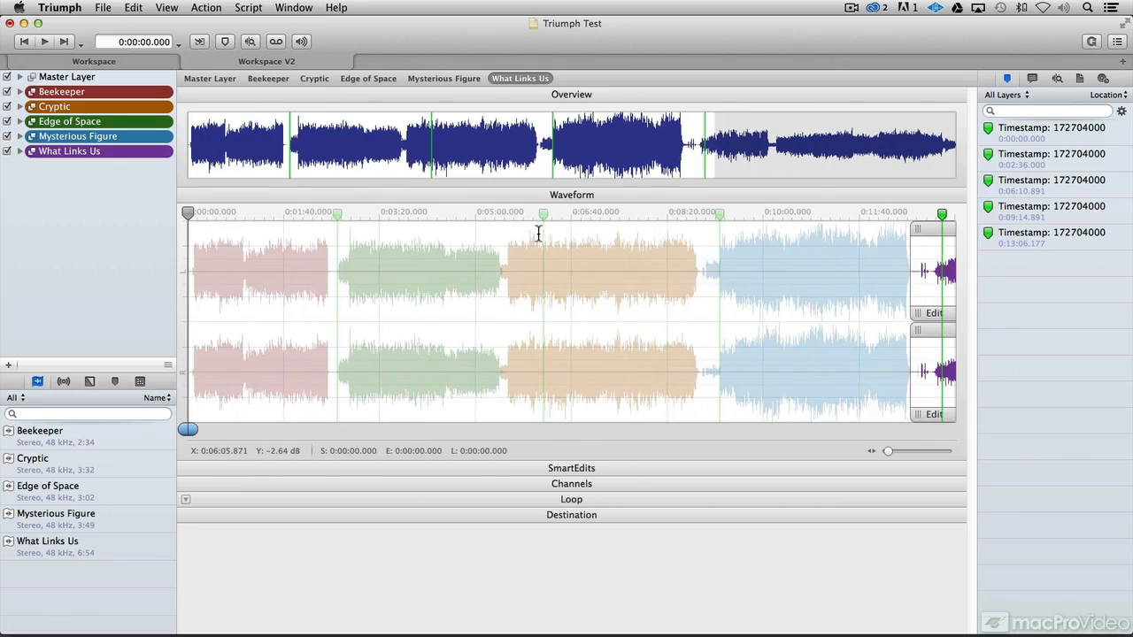
click(314, 78)
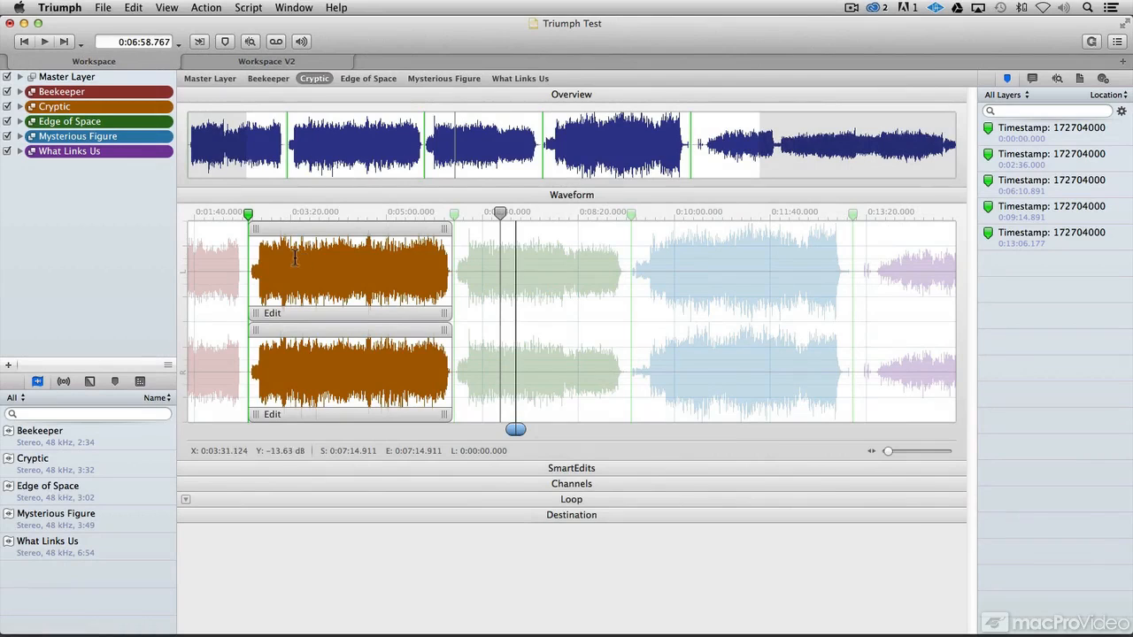
mouse_move(193, 231)
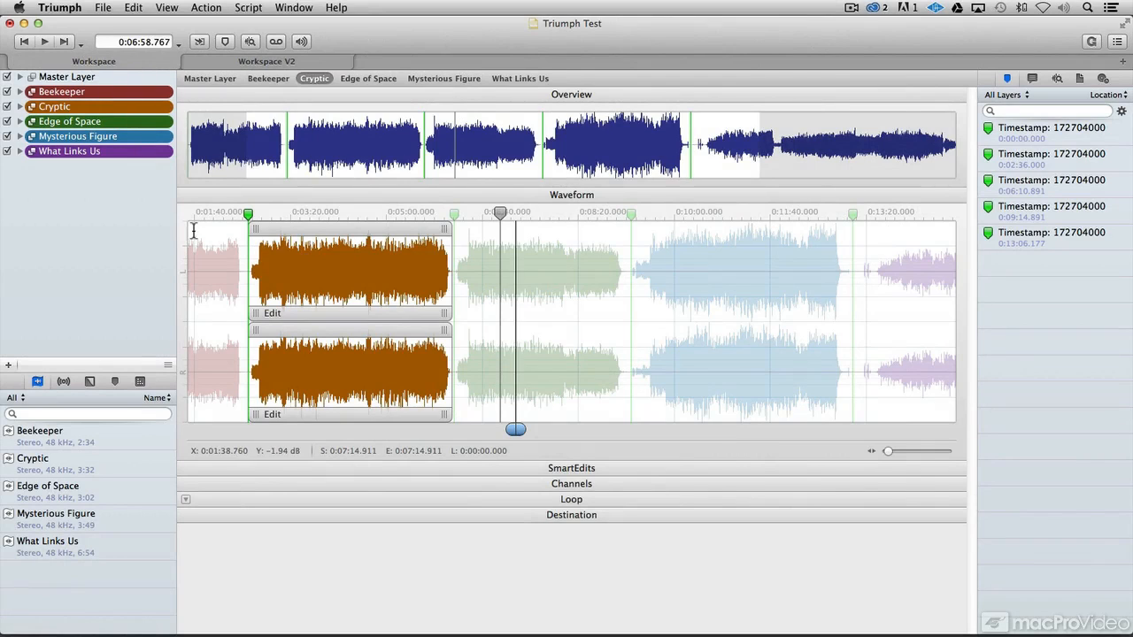
click(519, 77)
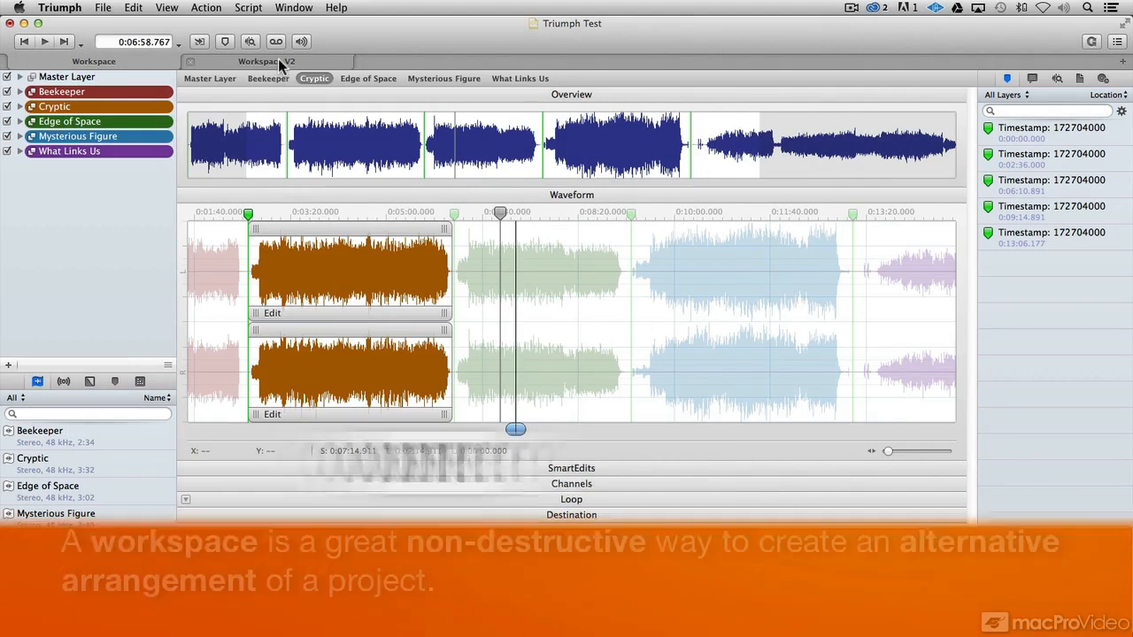
click(520, 78)
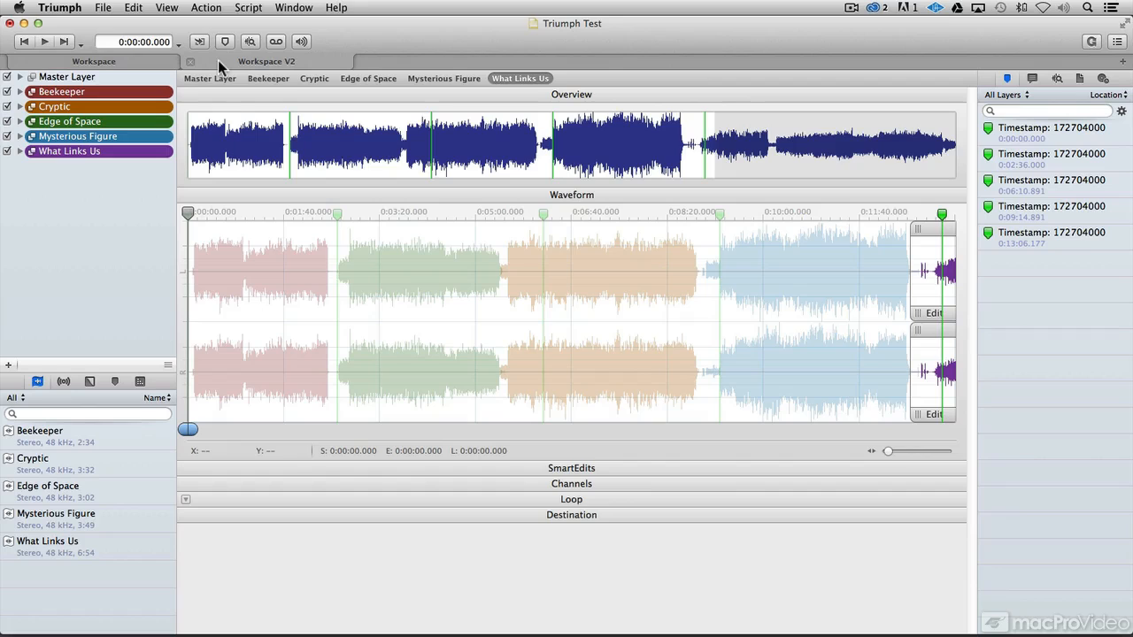
click(314, 78)
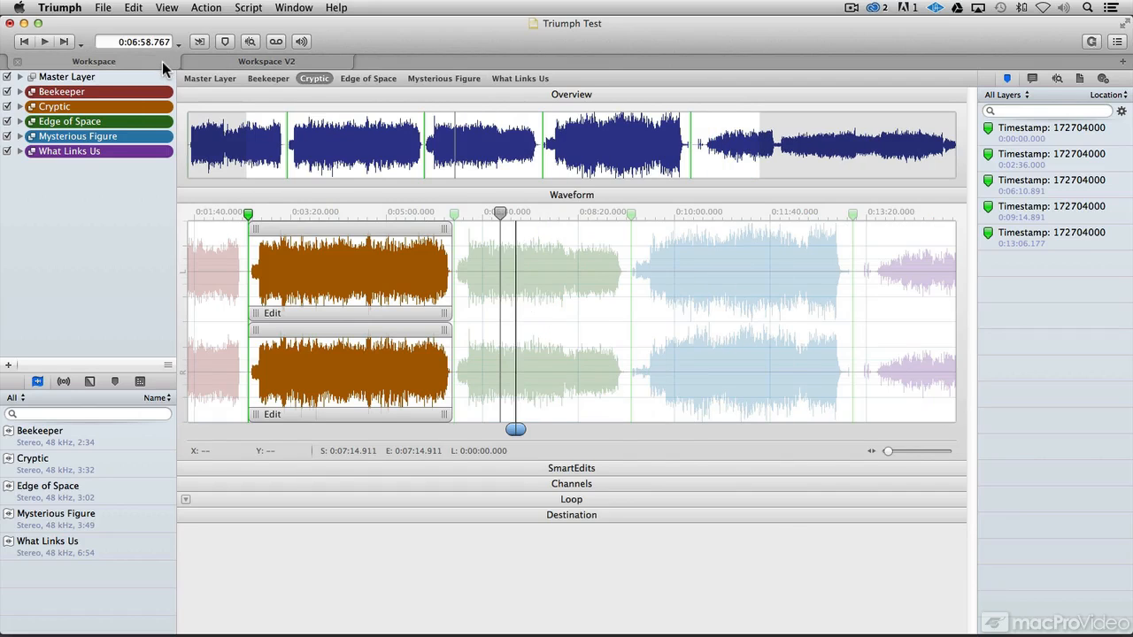
mouse_move(279, 263)
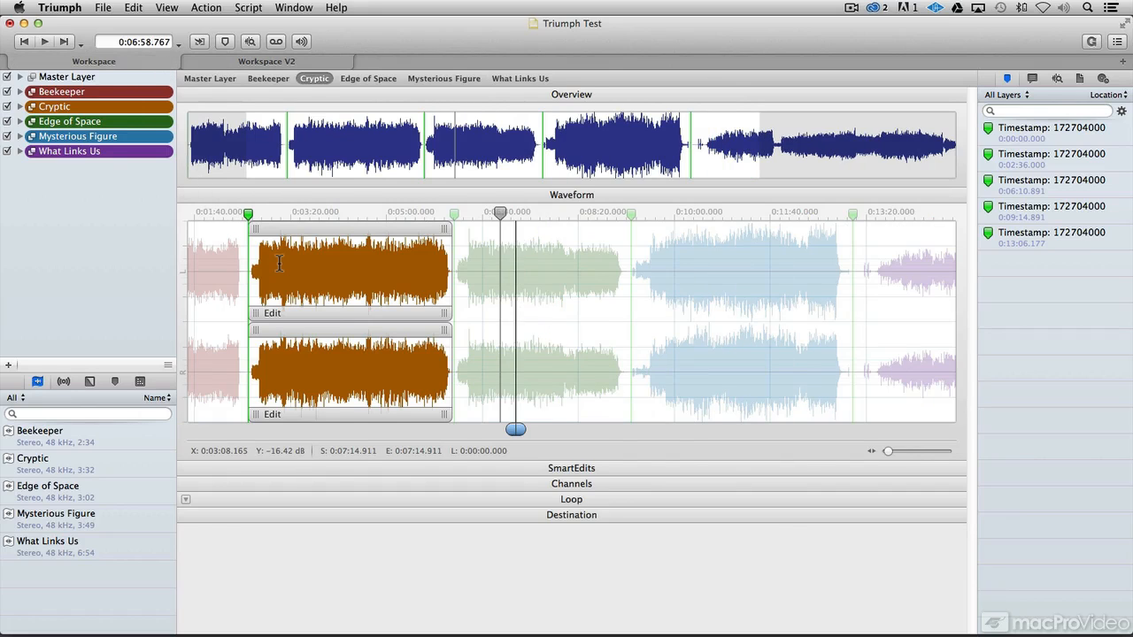